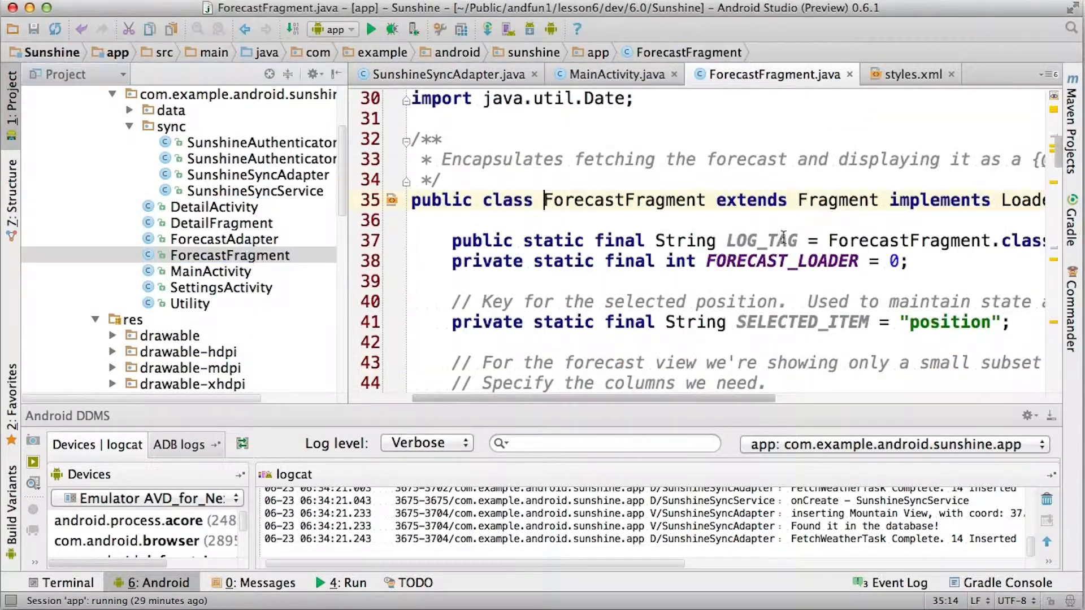
Step: Scroll ForecastFragment to the FORECAST_COLUMNS projection and its column index constants
scroll(down, 3)
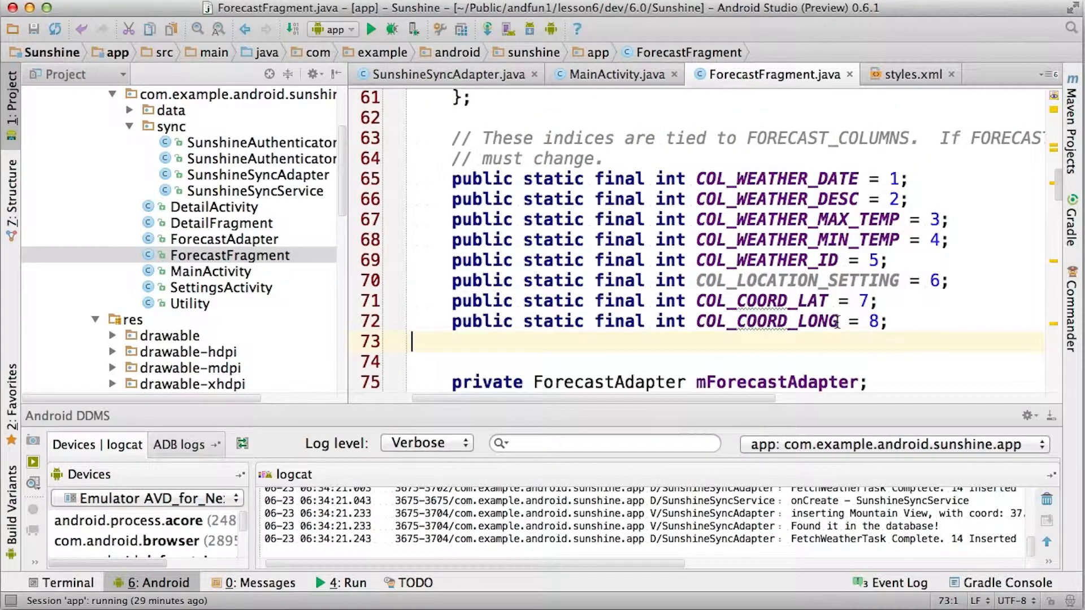
scroll(down, 3)
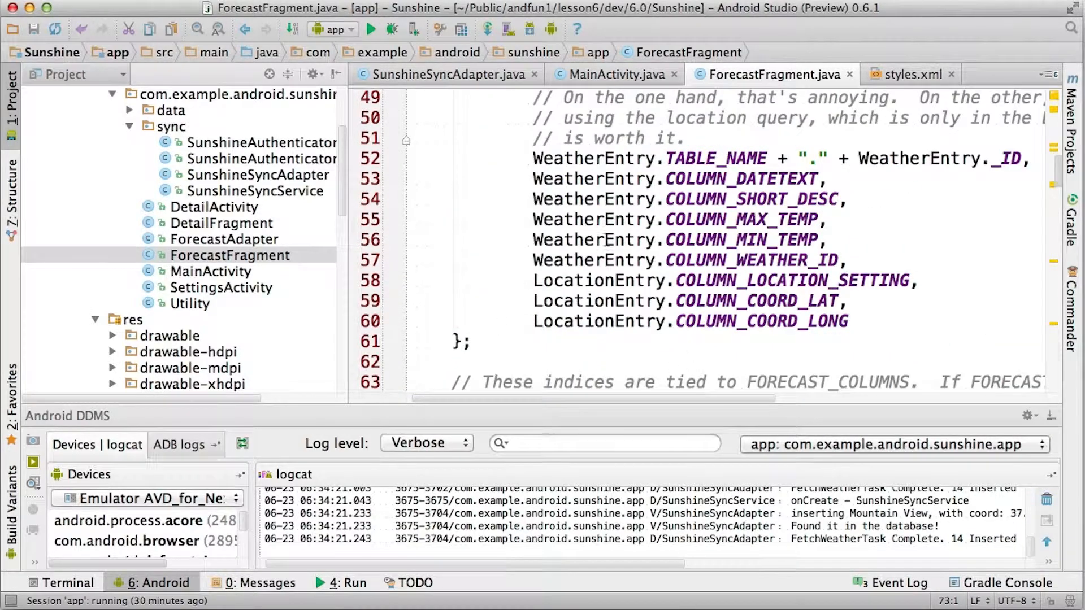
Step: Select the whole openPreferredLocationInMap method in MainActivity for moving into ForecastFragment
click(612, 74)
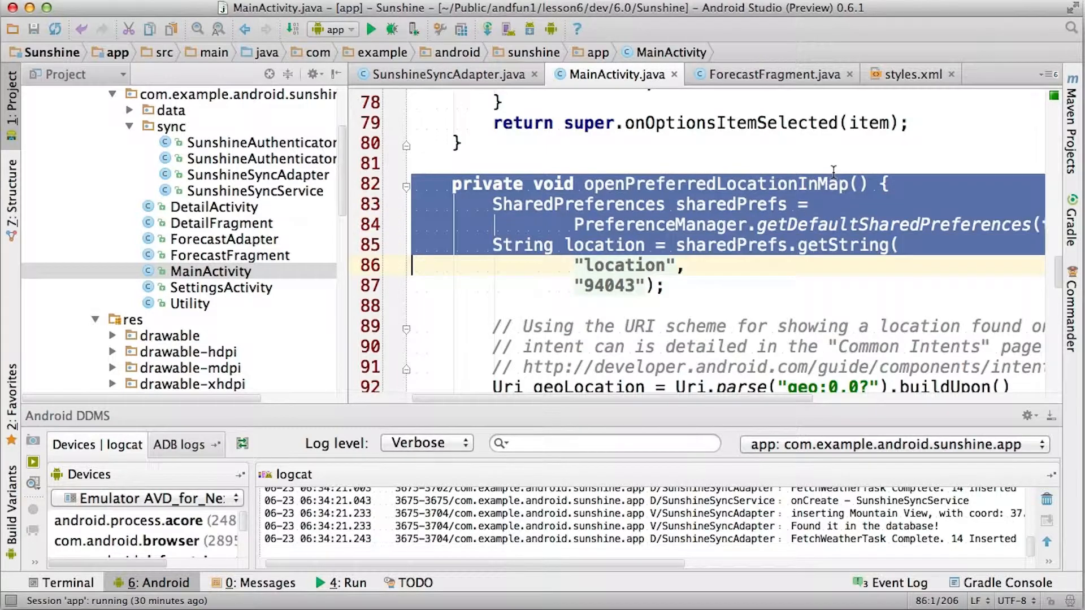
scroll(down, 3)
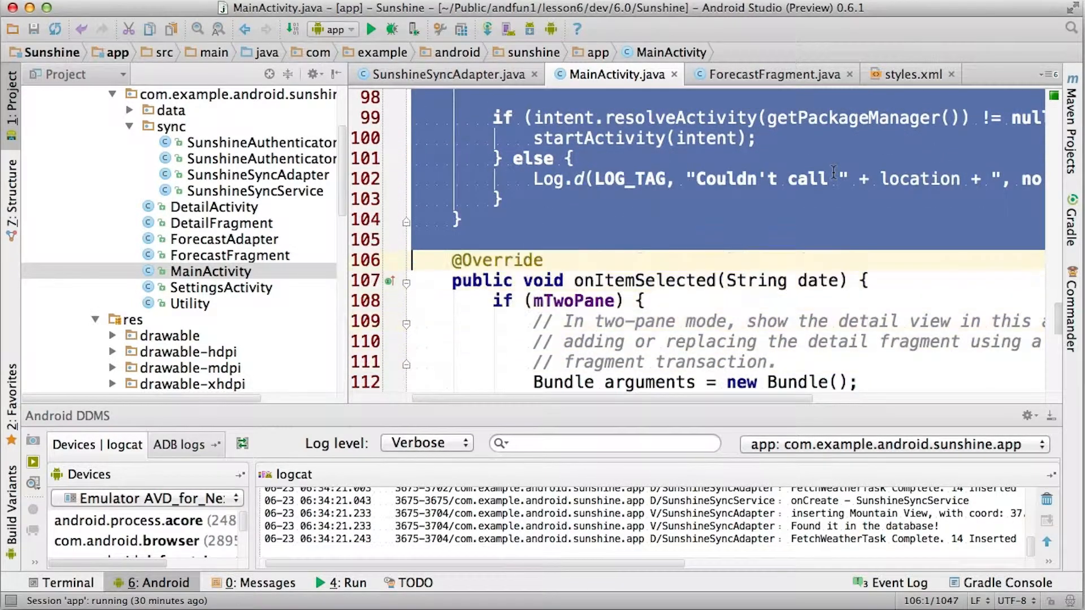
click(765, 74)
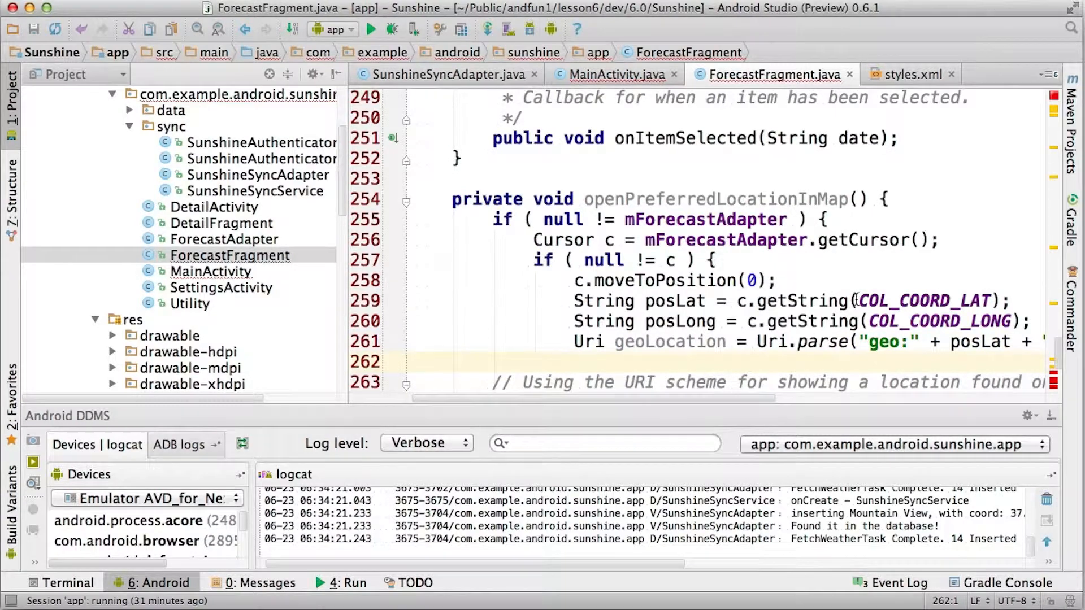
Step: Review the moved map method in ForecastFragment, then show MainActivity without it
scroll(down, 3)
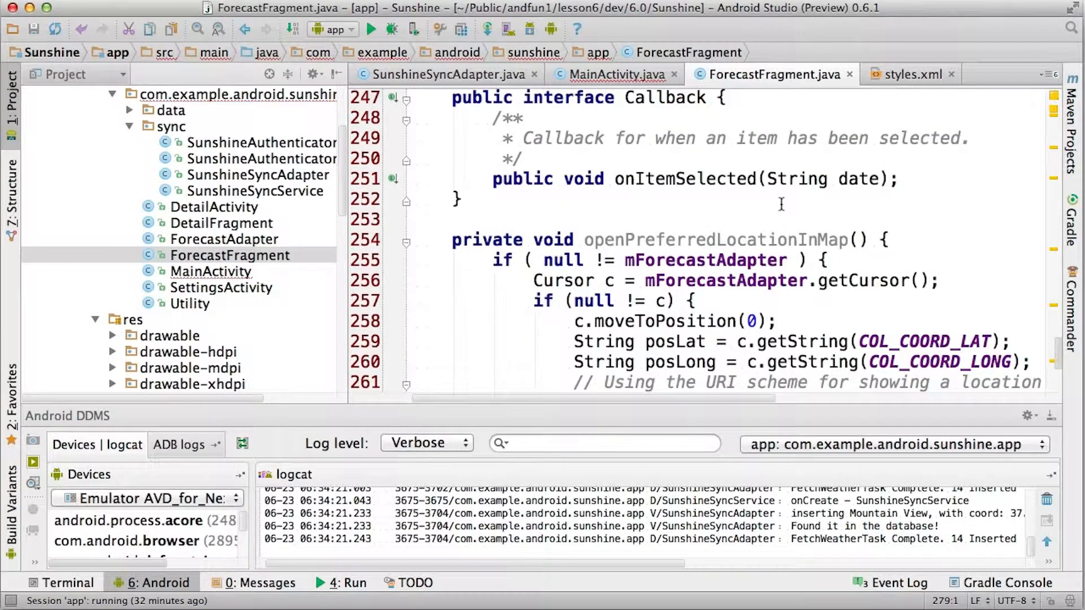
mouse_move(201, 245)
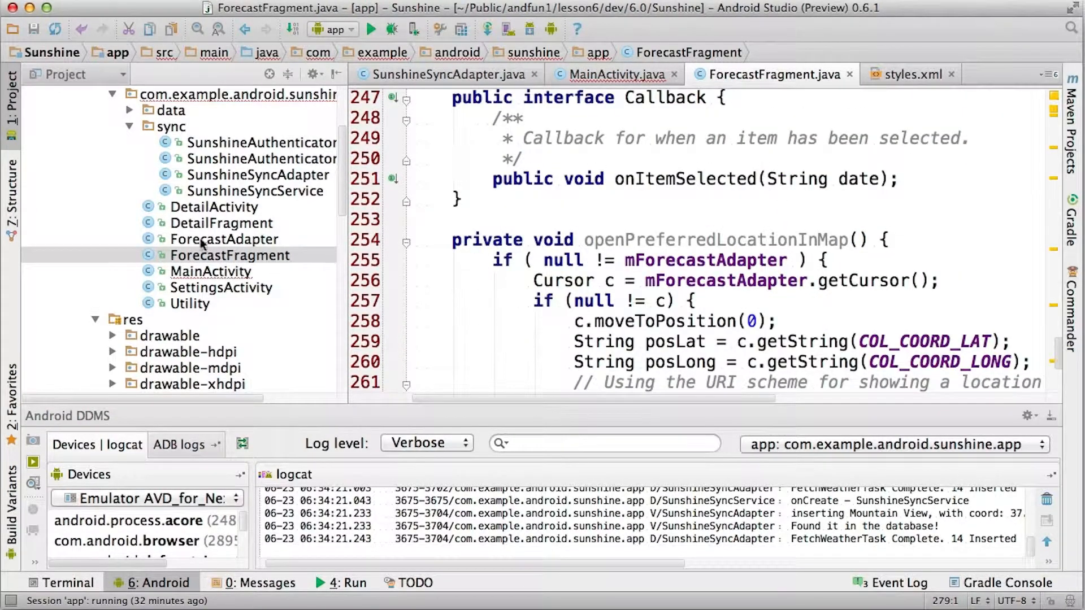
click(612, 74)
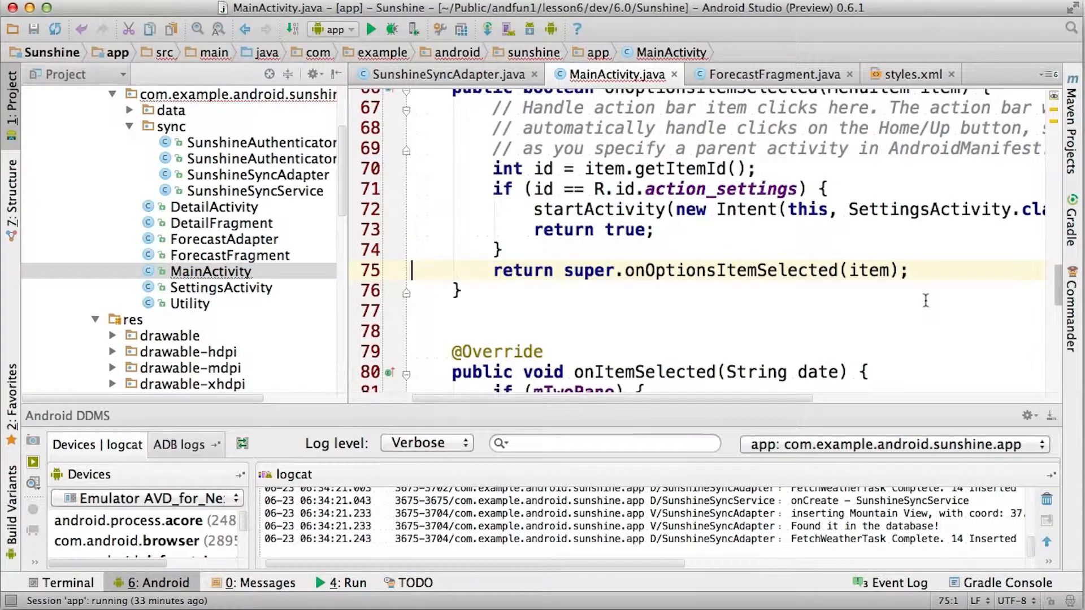
Step: Comment out the action_refresh block in ForecastFragment's onOptionsItemSelected with Cmd+/
click(770, 74)
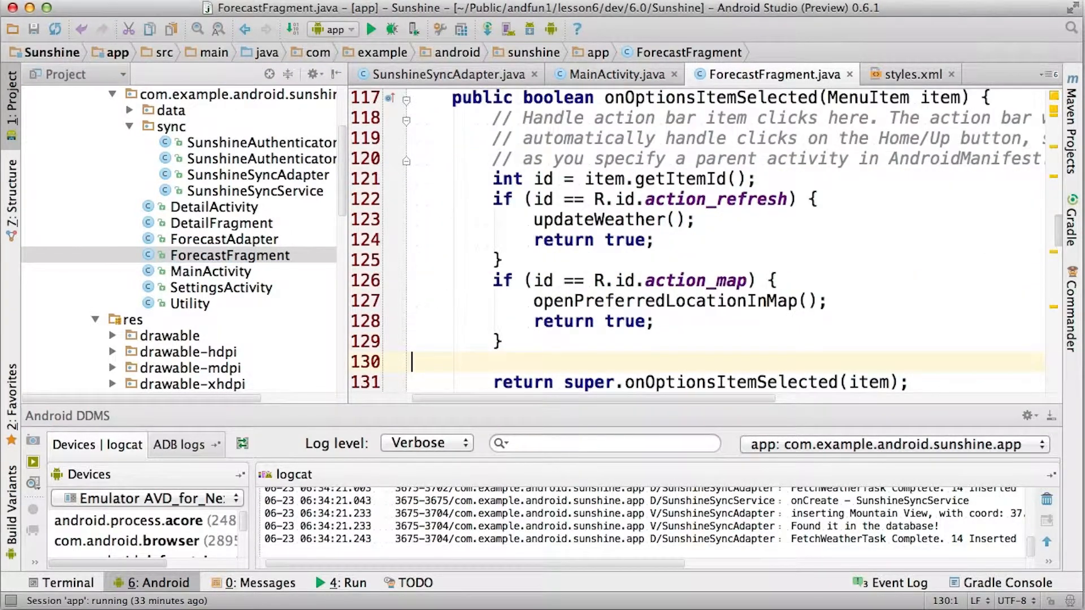
scroll(down, 3)
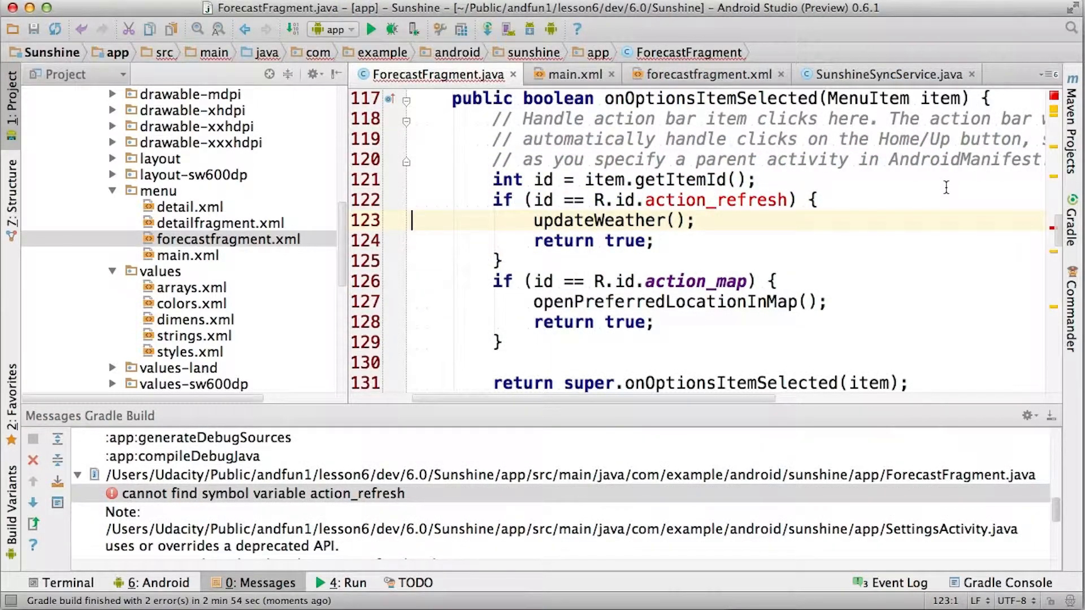
key(cmd+/)
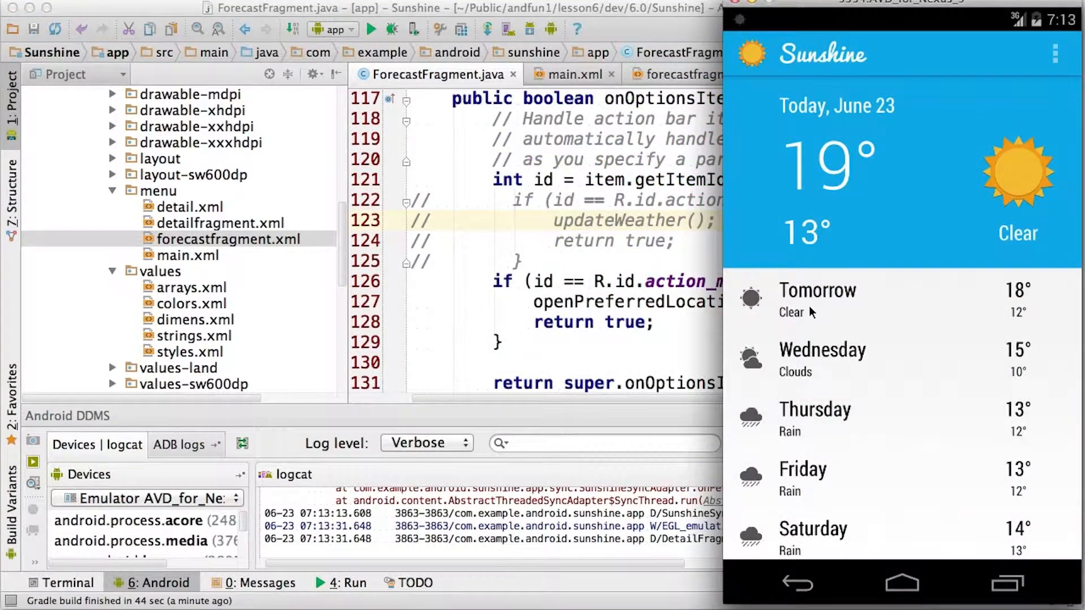
click(1054, 54)
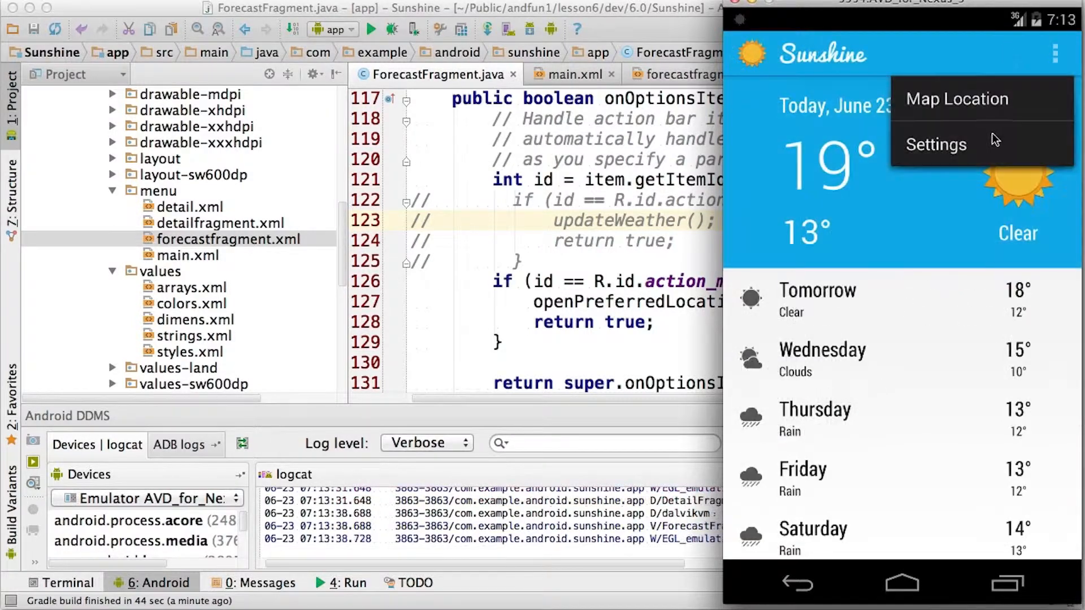
click(935, 144)
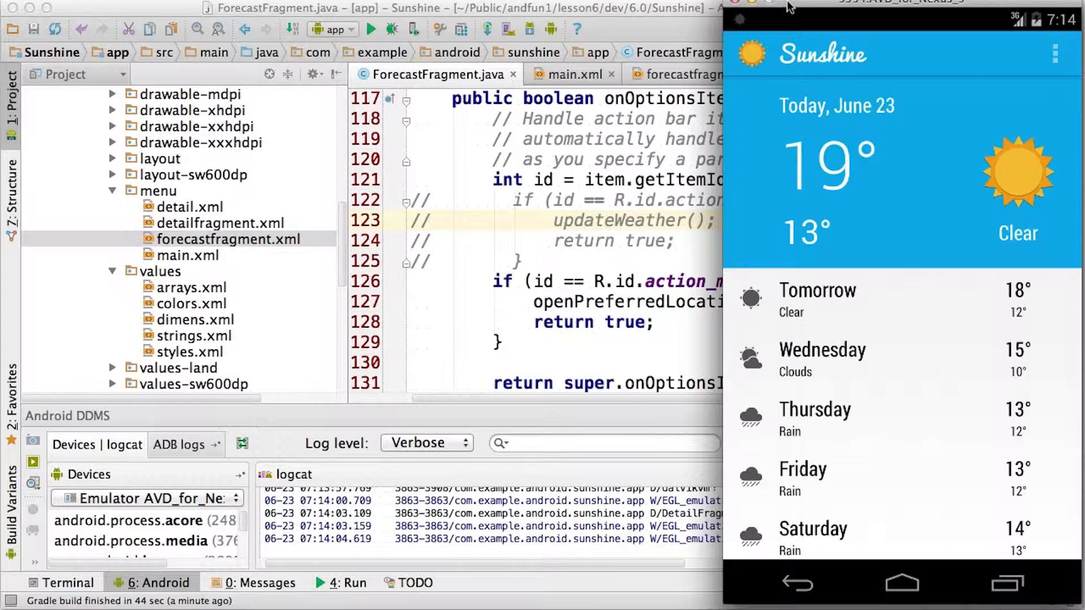
mouse_move(1078, 141)
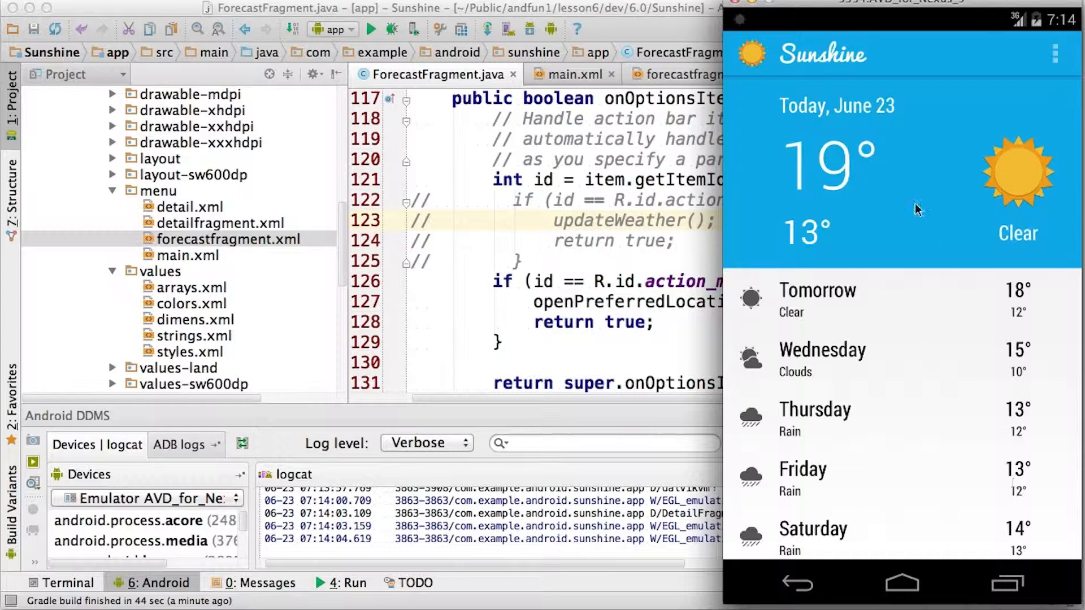
mouse_move(816, 240)
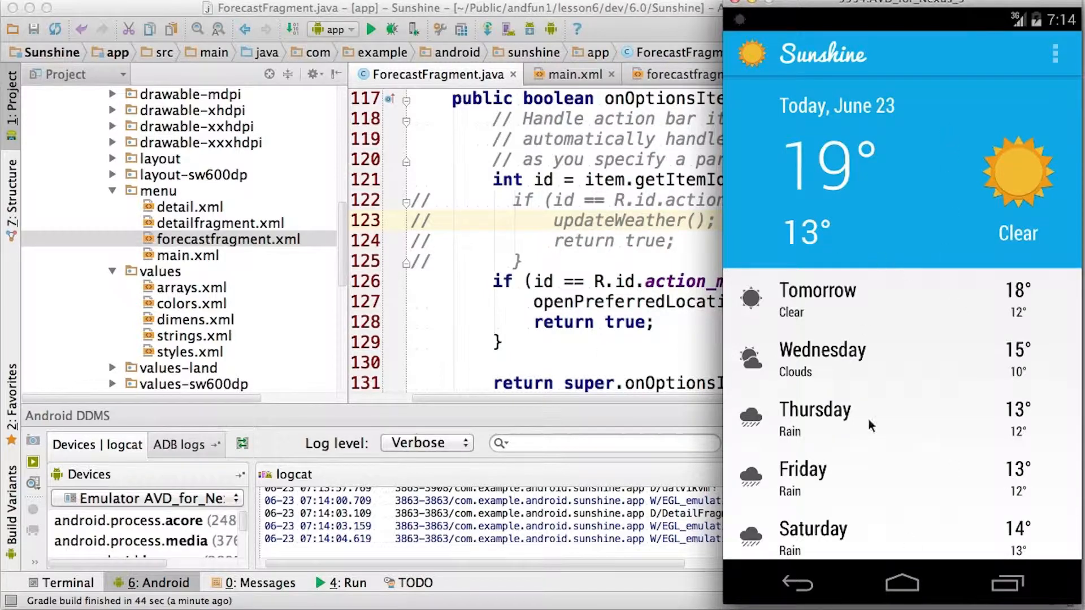
mouse_move(914, 426)
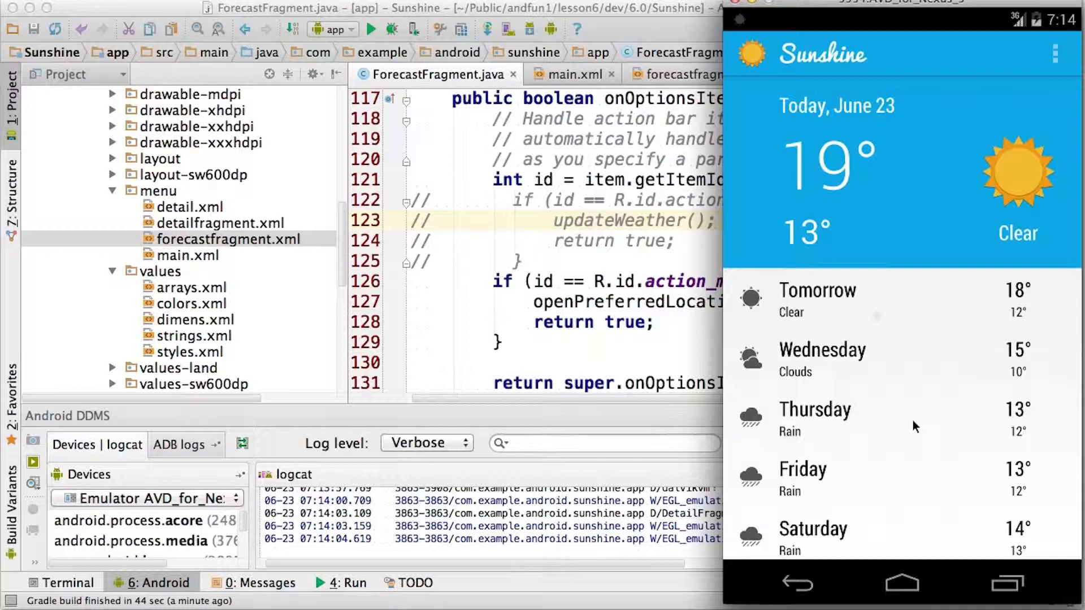
mouse_move(873, 316)
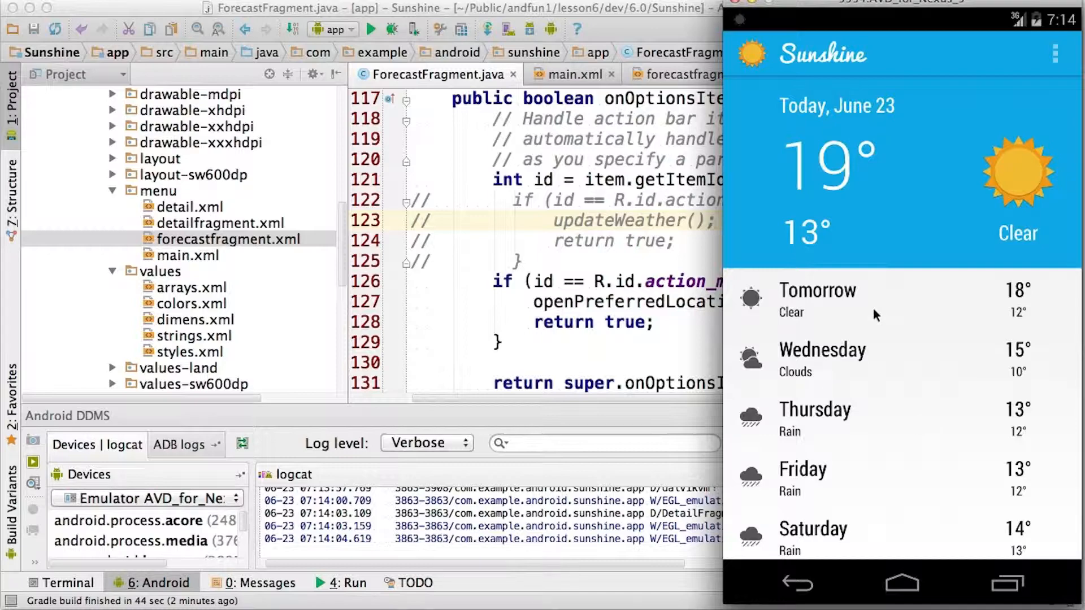